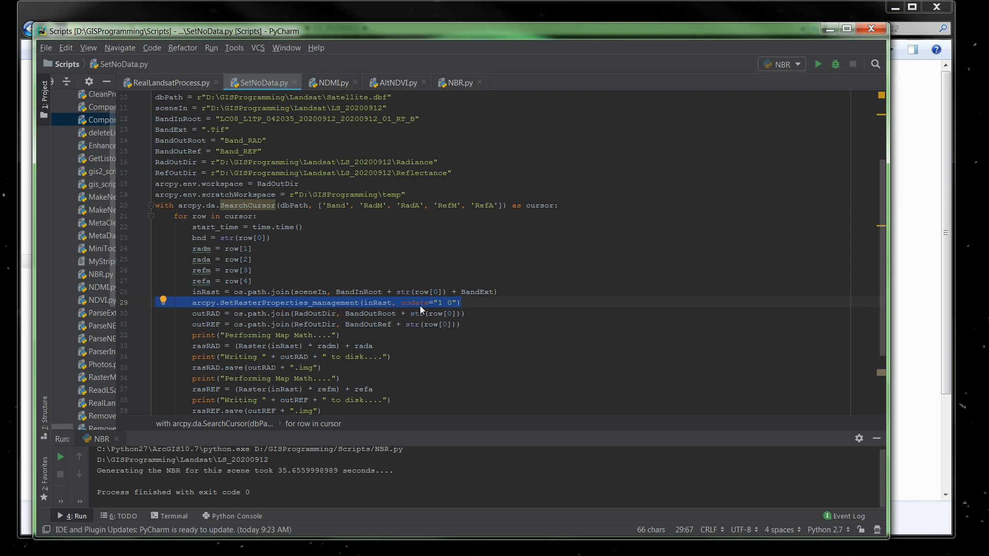
{"action": "mouse_move", "coordinate": [438, 310]}
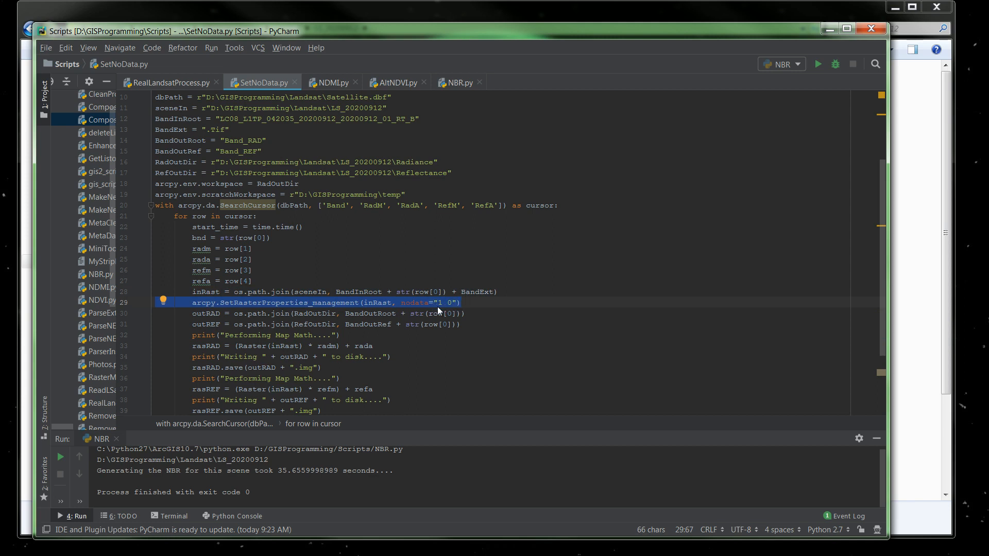
Bring up RealLandsatProcess.py at its composite-band and NDVI creation code.
{"action": "left_click", "coordinate": [169, 82]}
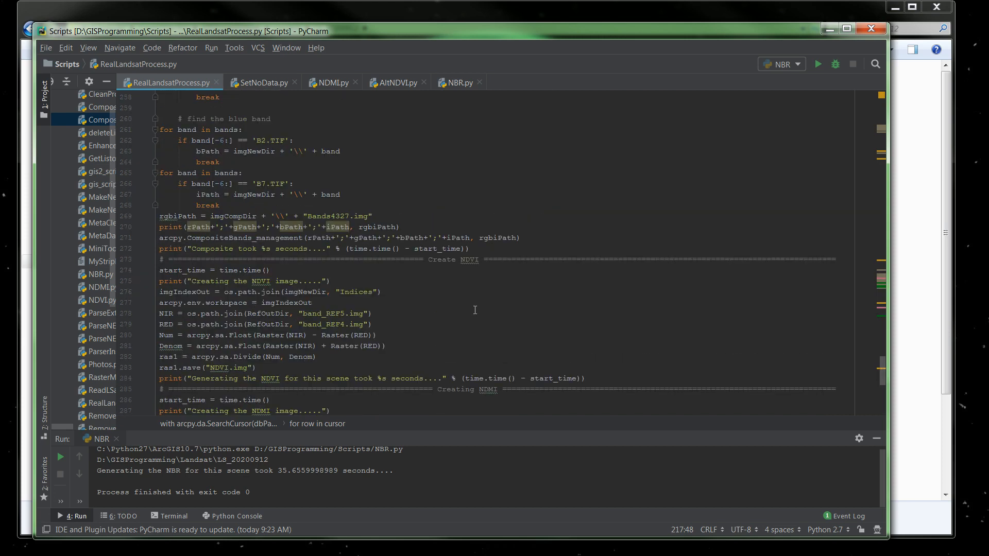
{"action": "scroll", "scroll_direction": "down", "scroll_amount": 3}
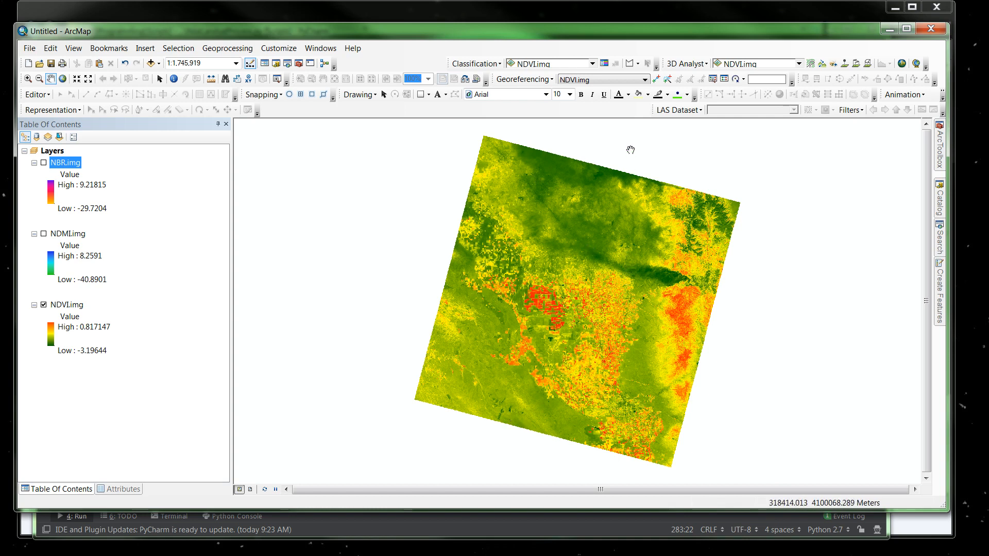
Turn on the NDMI.img layer so it displays over NDVI in ArcMap.
{"action": "left_click", "coordinate": [44, 233]}
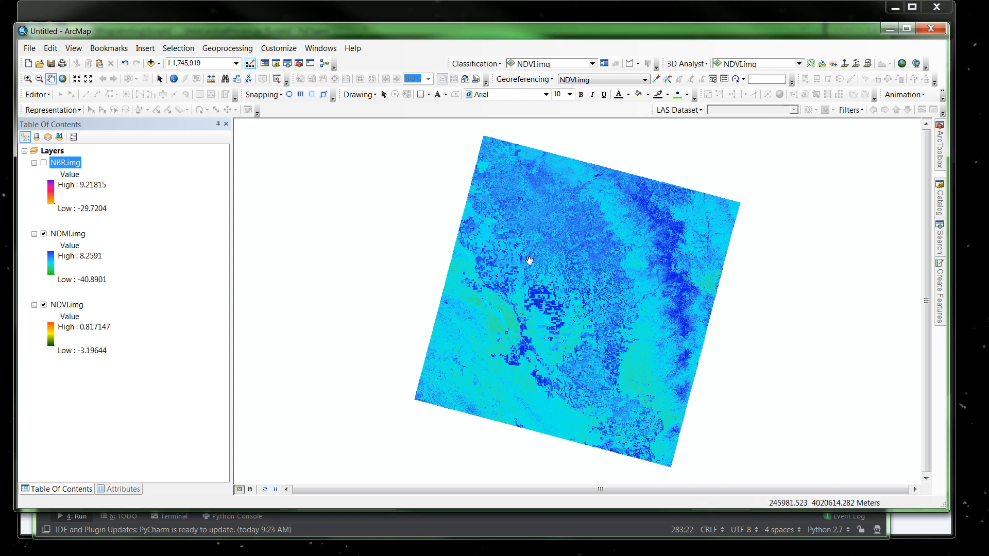